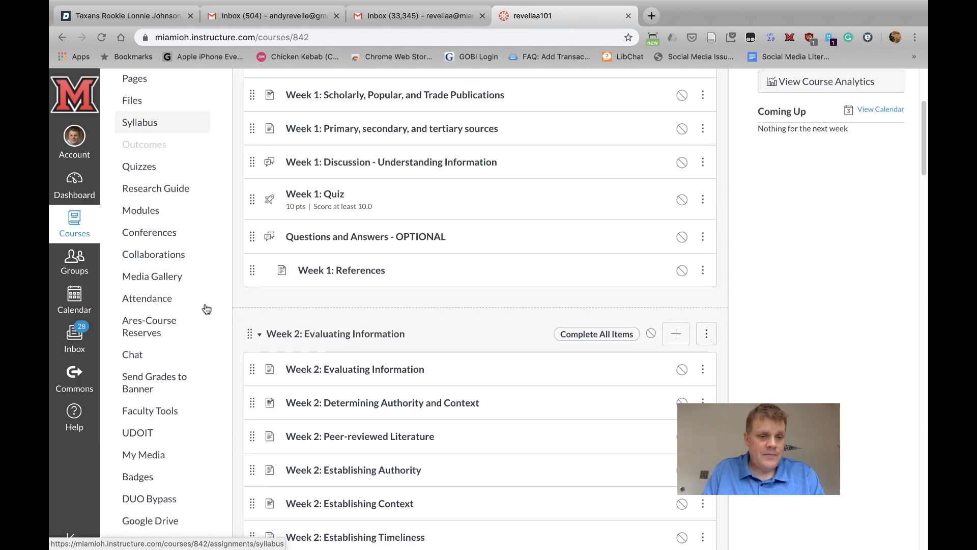
Go to the course Settings page from the Modules view.
{"action": "scroll", "scroll_direction": "down", "scroll_amount": 3}
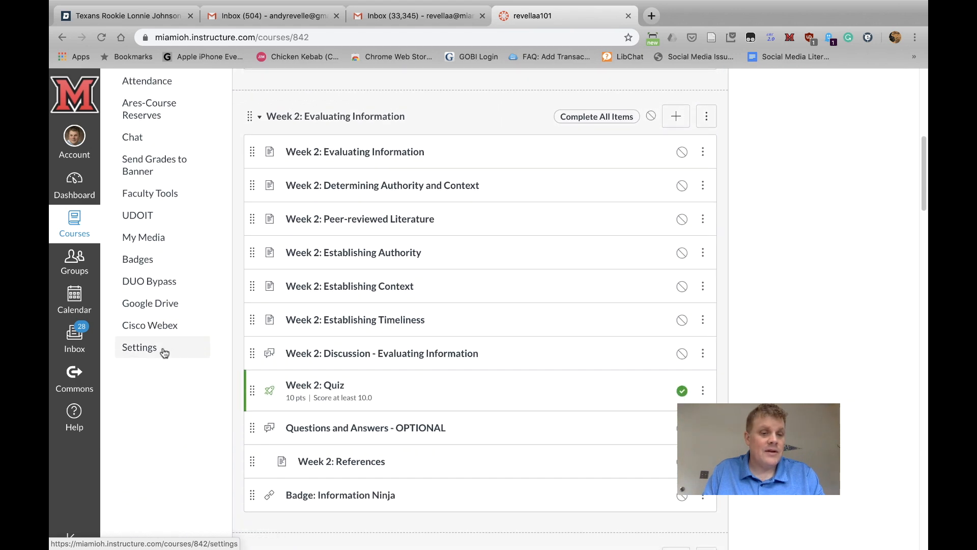
{"action": "left_click", "coordinate": [139, 347]}
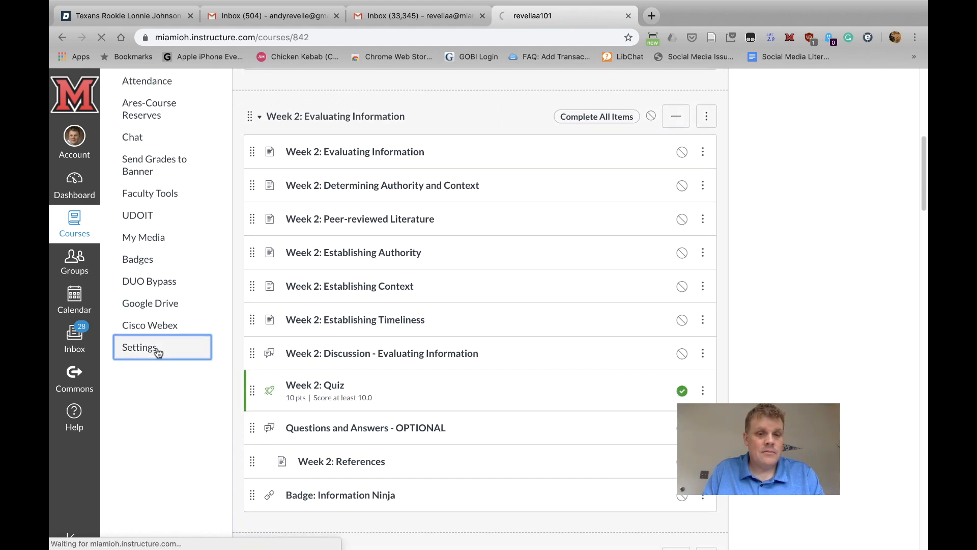
Move SCORM into the visible course navigation on the Navigation tab and save.
{"action": "left_click", "coordinate": [140, 347]}
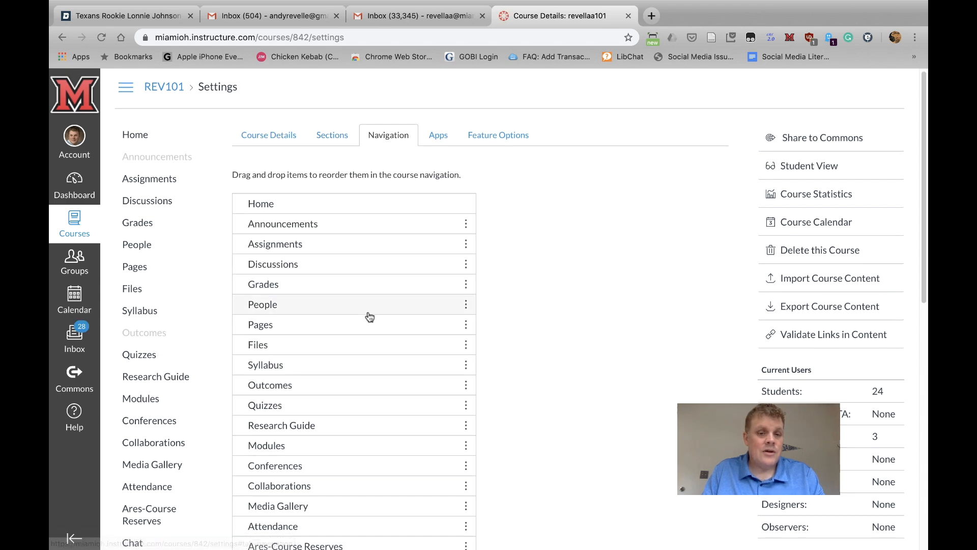
{"action": "scroll", "scroll_direction": "down", "scroll_amount": 3}
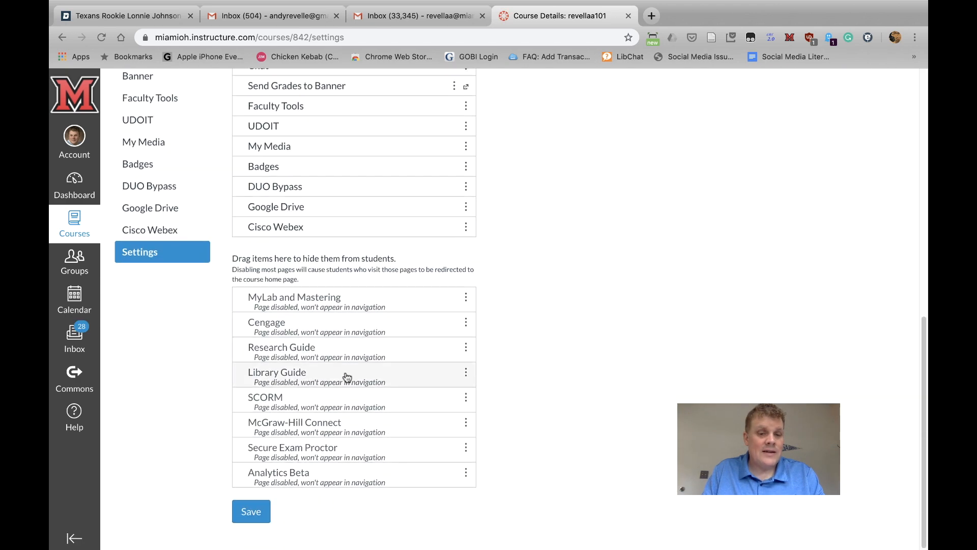
{"action": "mouse_move", "coordinate": [347, 402]}
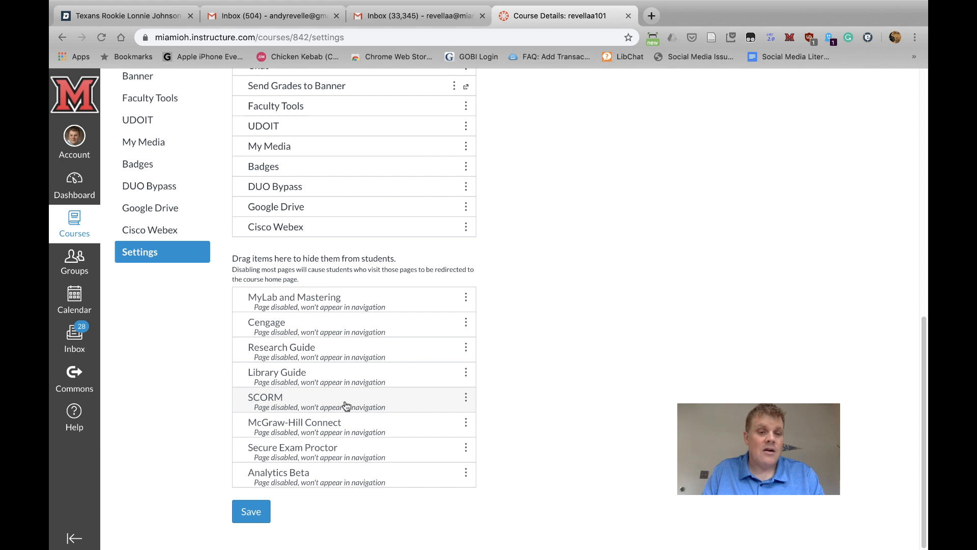
{"action": "mouse_move", "coordinate": [346, 405]}
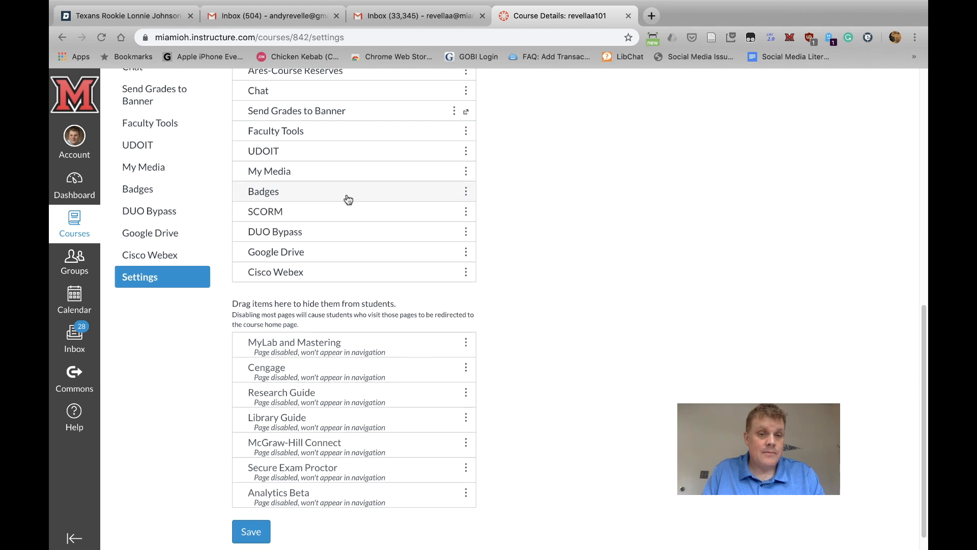
{"action": "left_click", "coordinate": [251, 531]}
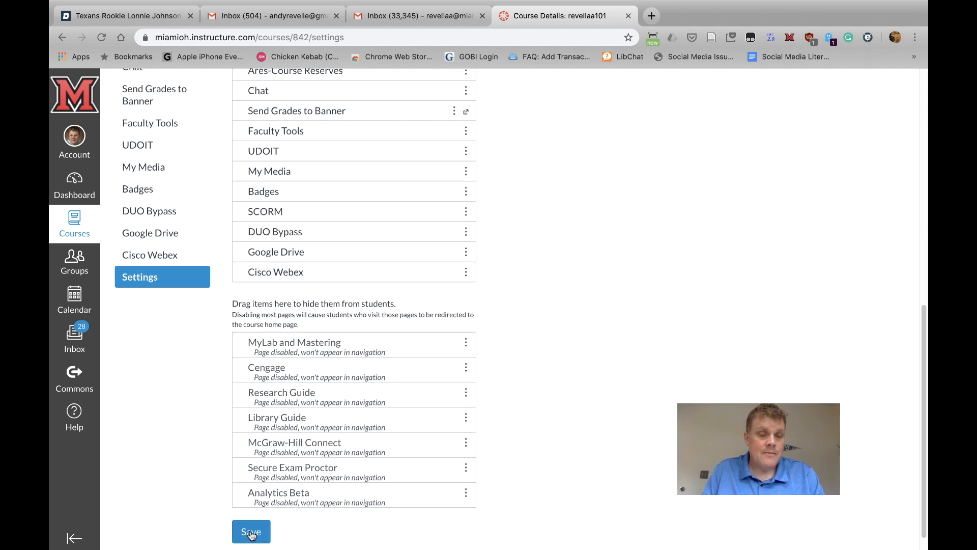
{"action": "left_click", "coordinate": [250, 531]}
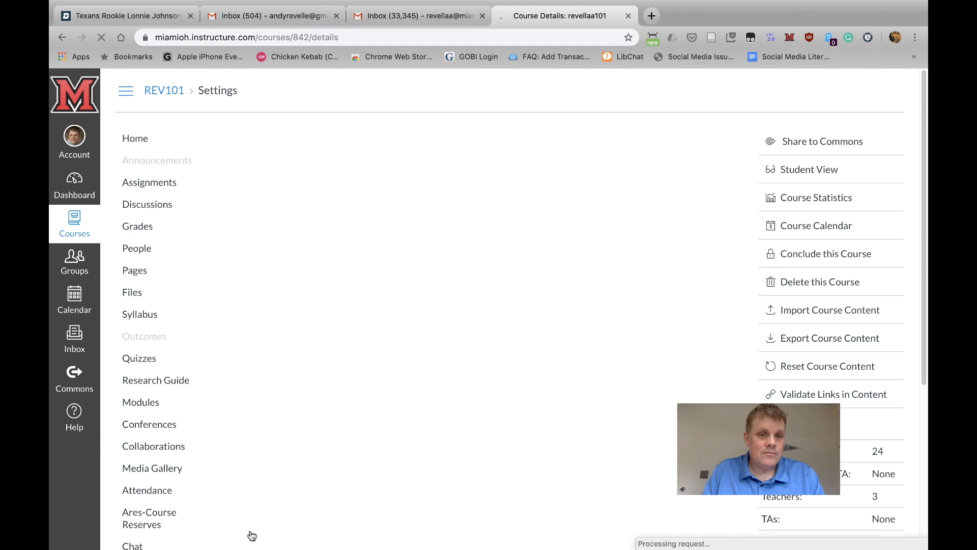
{"action": "scroll", "scroll_direction": "down", "scroll_amount": 3}
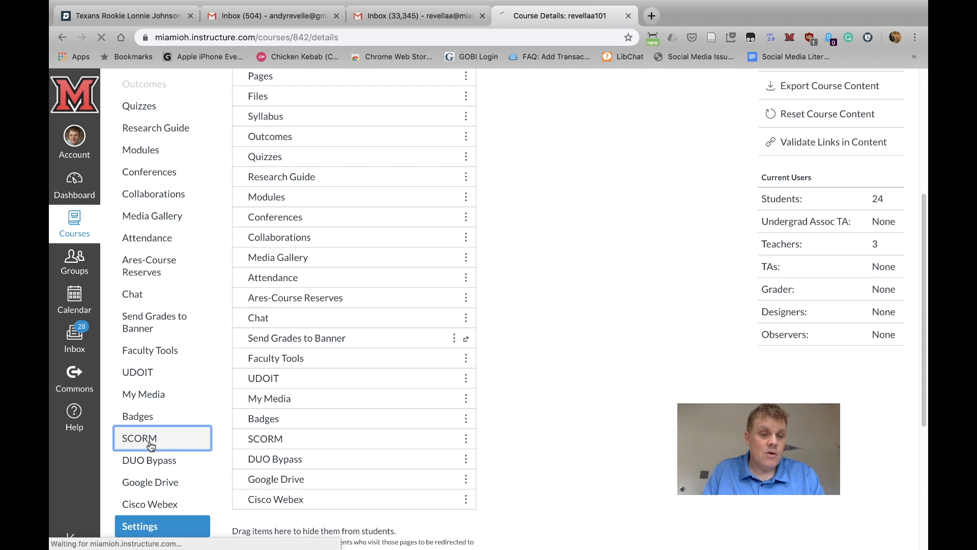
Upload the apa-citations-articles zip from the Desktop to the course's SCORM page.
{"action": "left_click", "coordinate": [139, 438]}
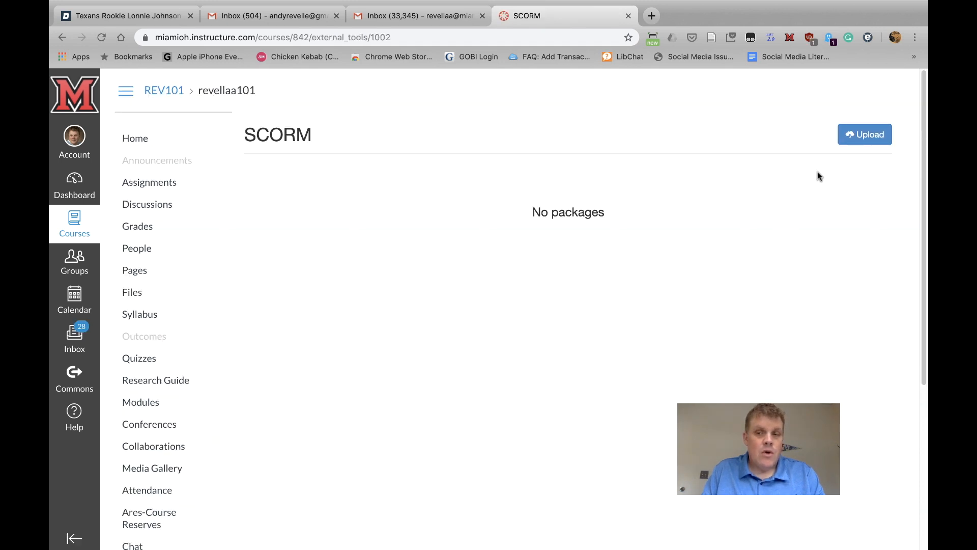
{"action": "left_click", "coordinate": [865, 134]}
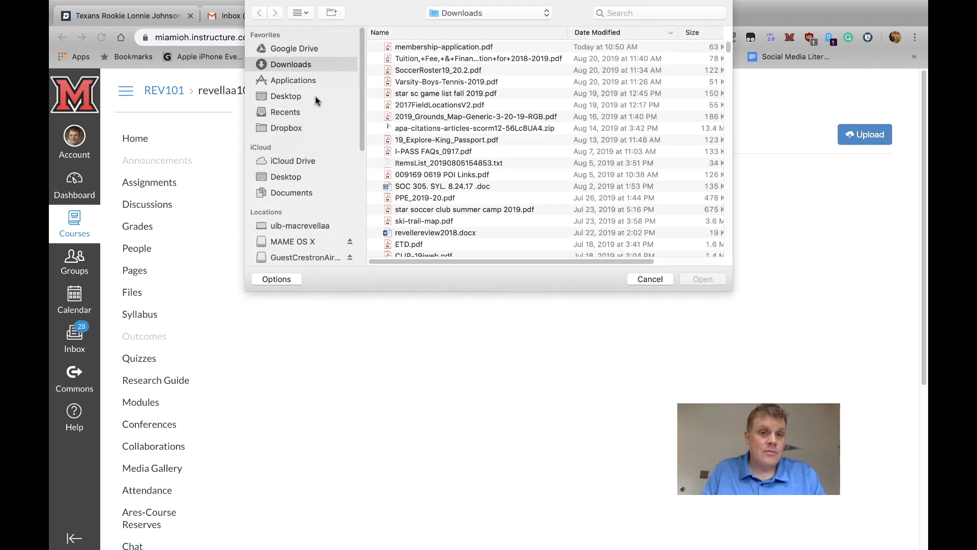
{"action": "left_click", "coordinate": [285, 96]}
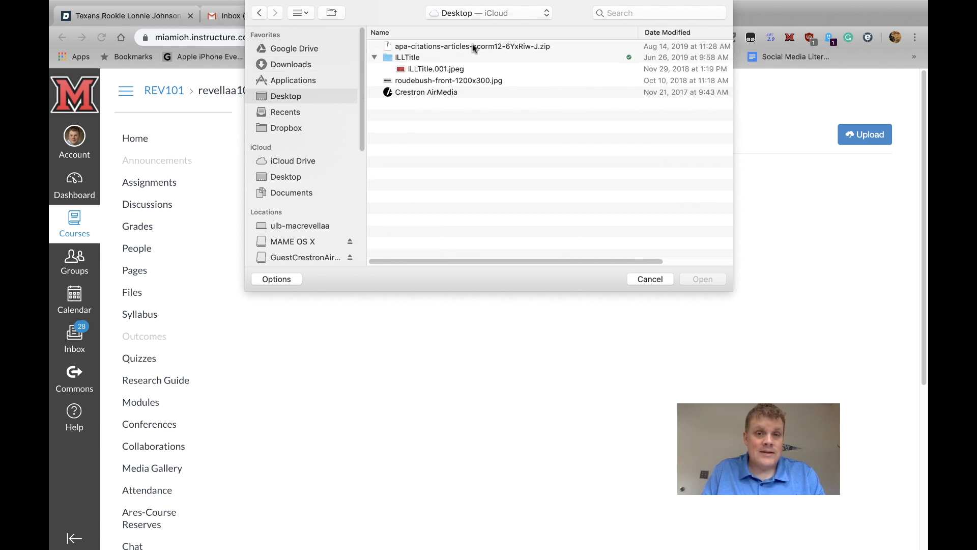
{"action": "left_click", "coordinate": [472, 46]}
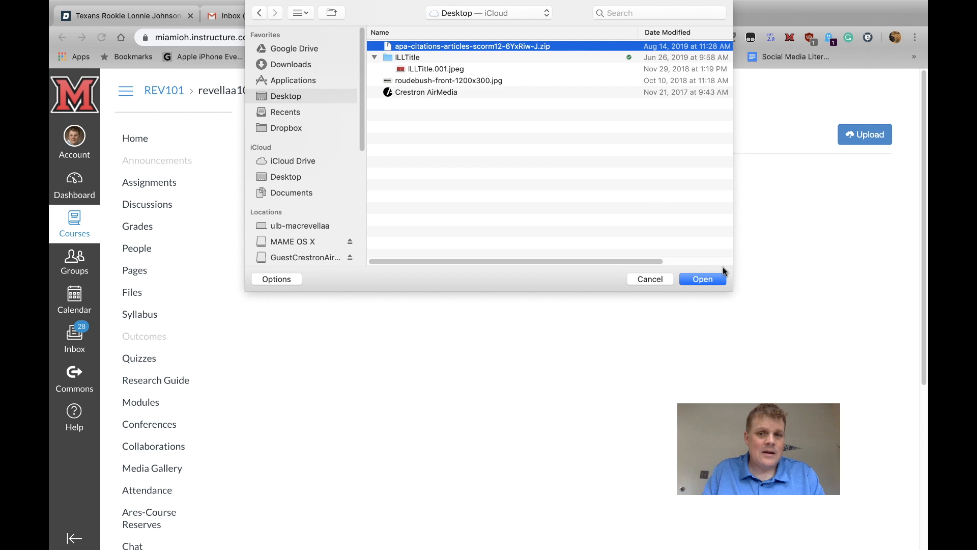
{"action": "left_click", "coordinate": [702, 279]}
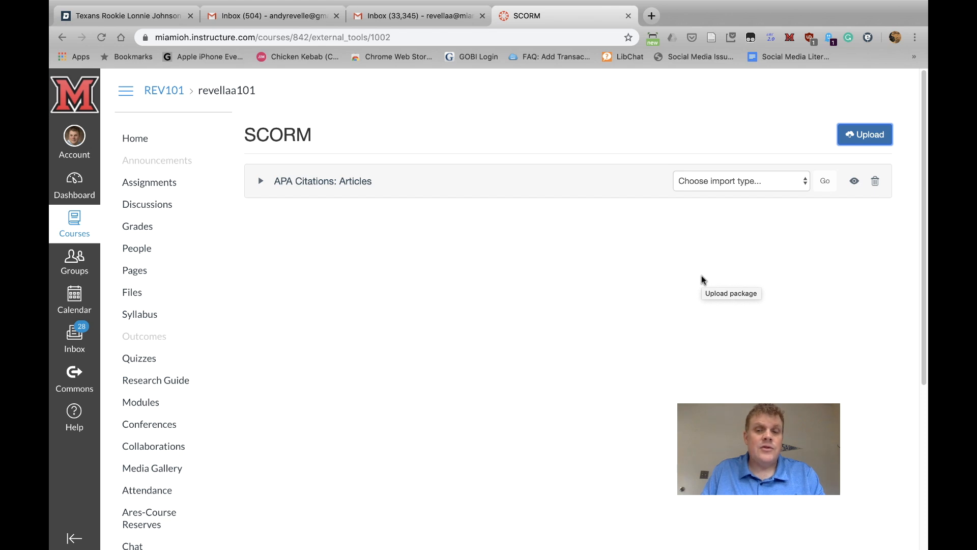
{"action": "mouse_move", "coordinate": [705, 268]}
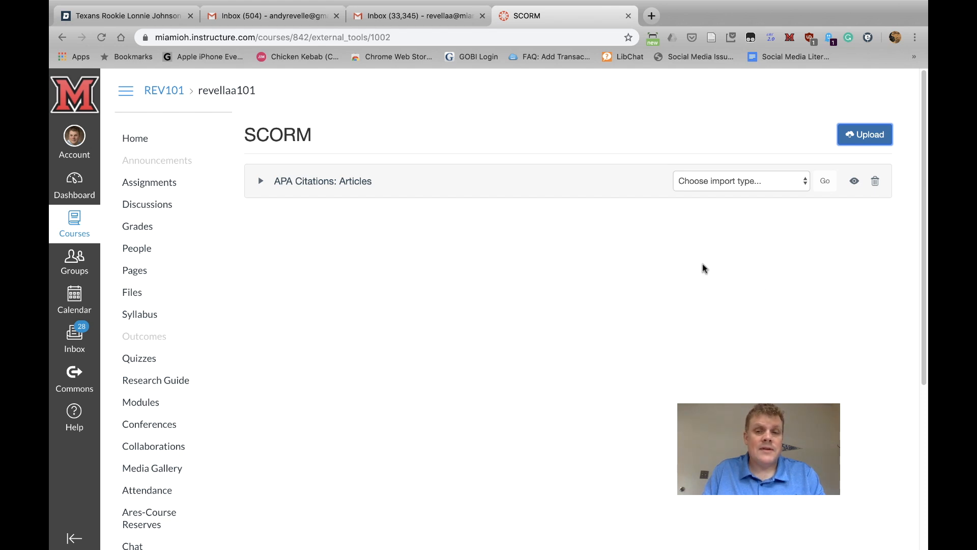
Import the APA Citations: Articles package as a graded assignment and head to Assignments.
{"action": "left_click", "coordinate": [740, 182]}
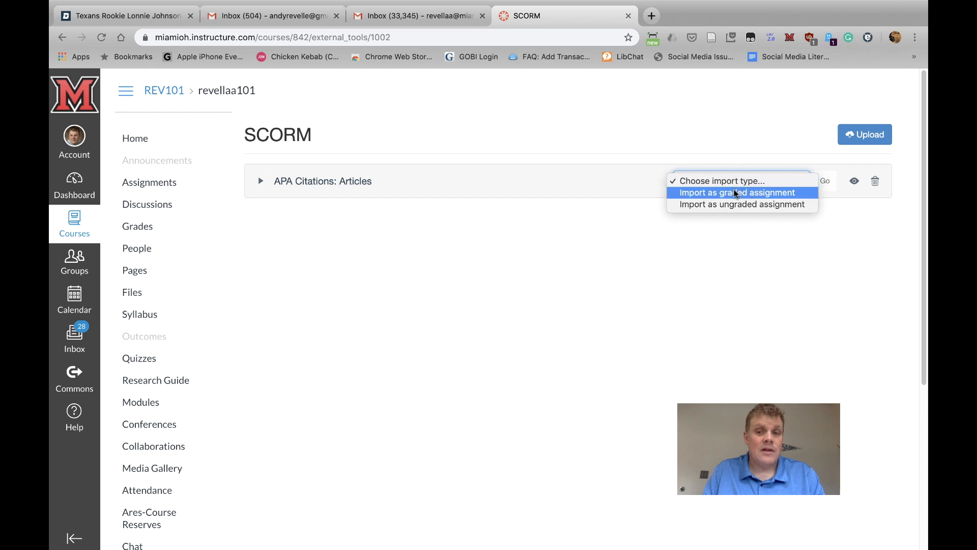
{"action": "left_click", "coordinate": [737, 192]}
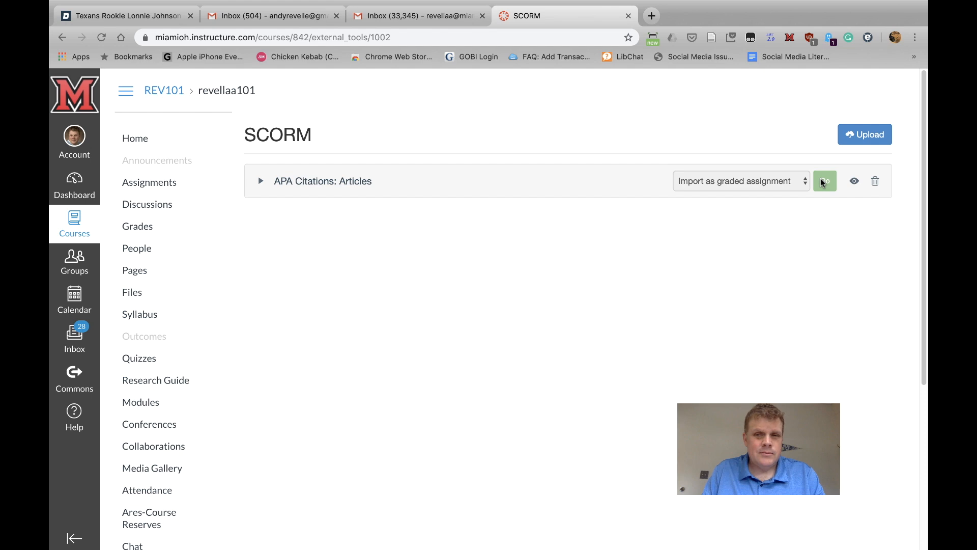
{"action": "left_click", "coordinate": [825, 181]}
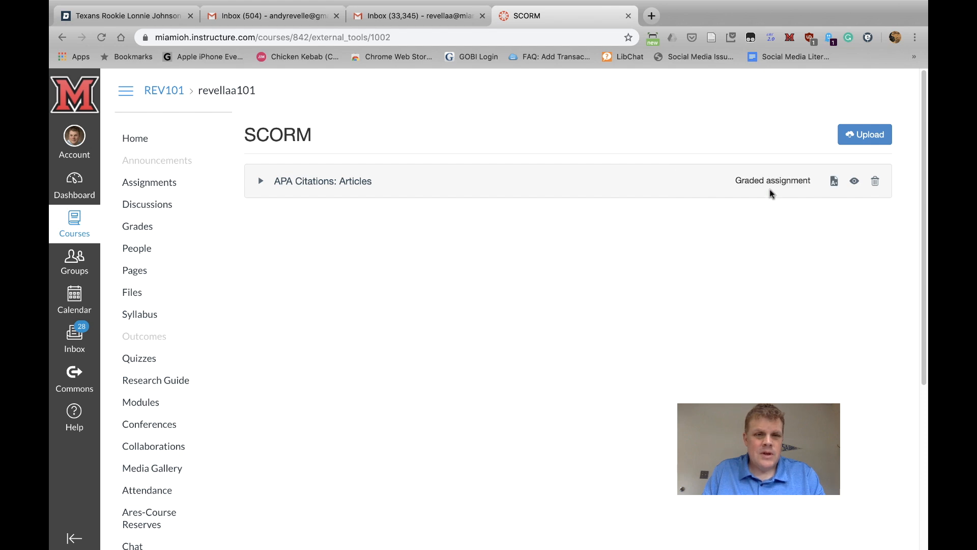
{"action": "left_click", "coordinate": [148, 182]}
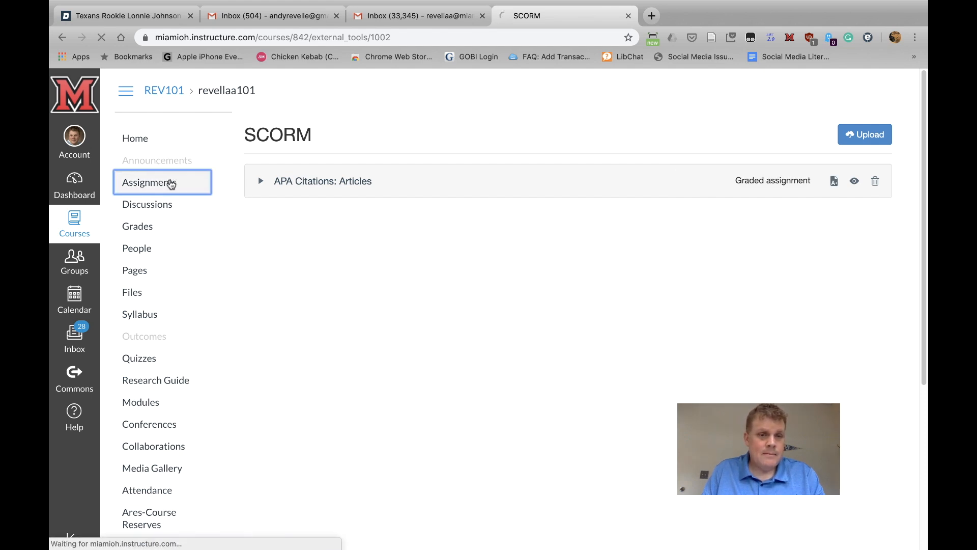
Open the unpublished 100-point APA Citations: Articles assignment from the Assignments list.
{"action": "left_click", "coordinate": [151, 183]}
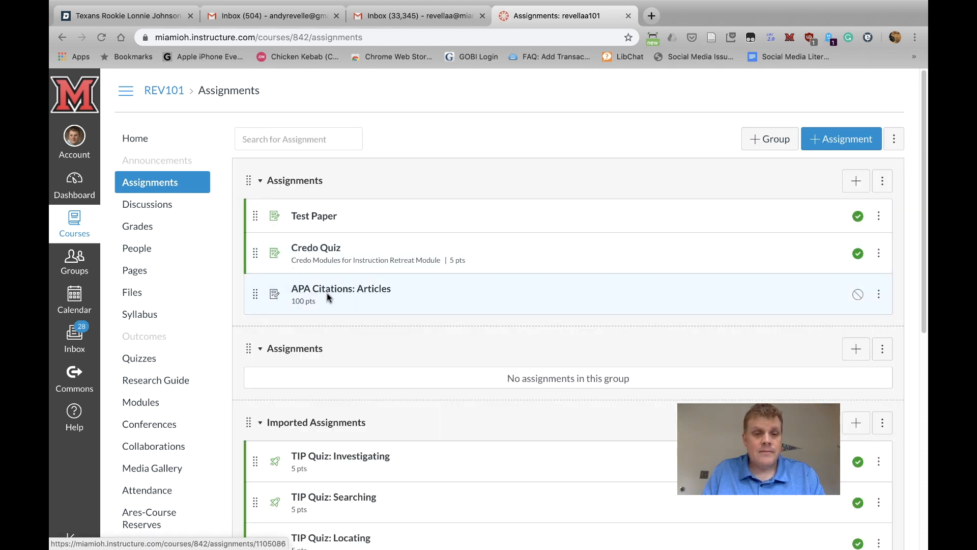
{"action": "mouse_move", "coordinate": [341, 288]}
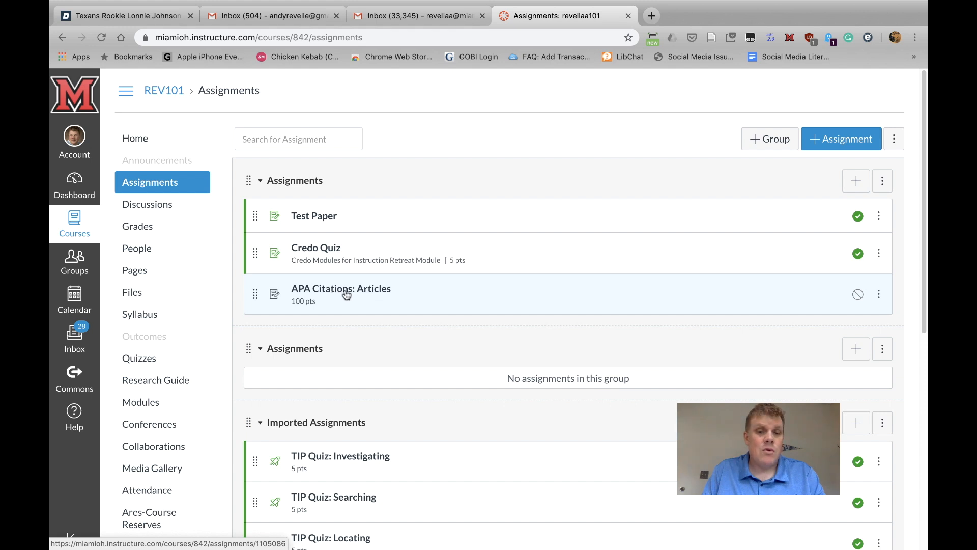
{"action": "left_click", "coordinate": [341, 289]}
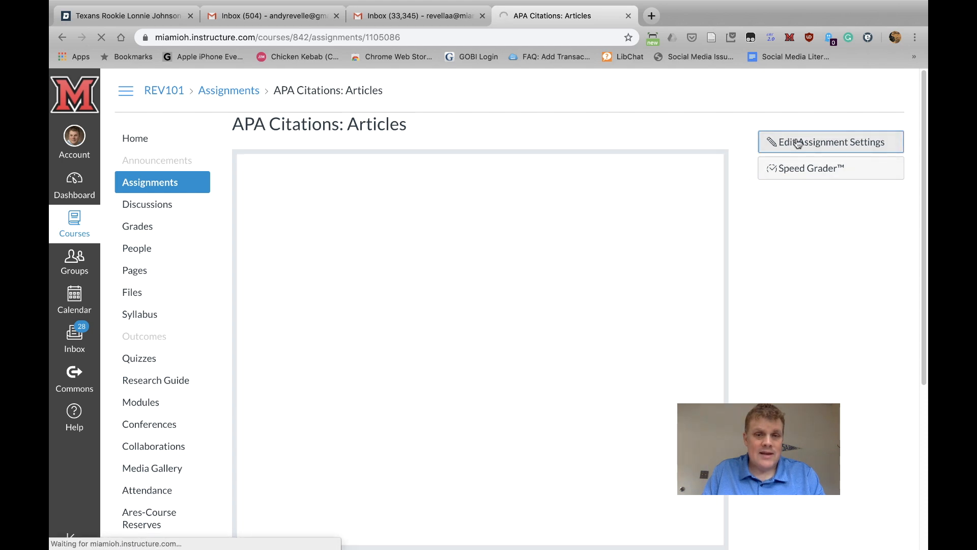
Edit the assignment's settings and review its 100 points and External Tool submission type.
{"action": "left_click", "coordinate": [831, 142]}
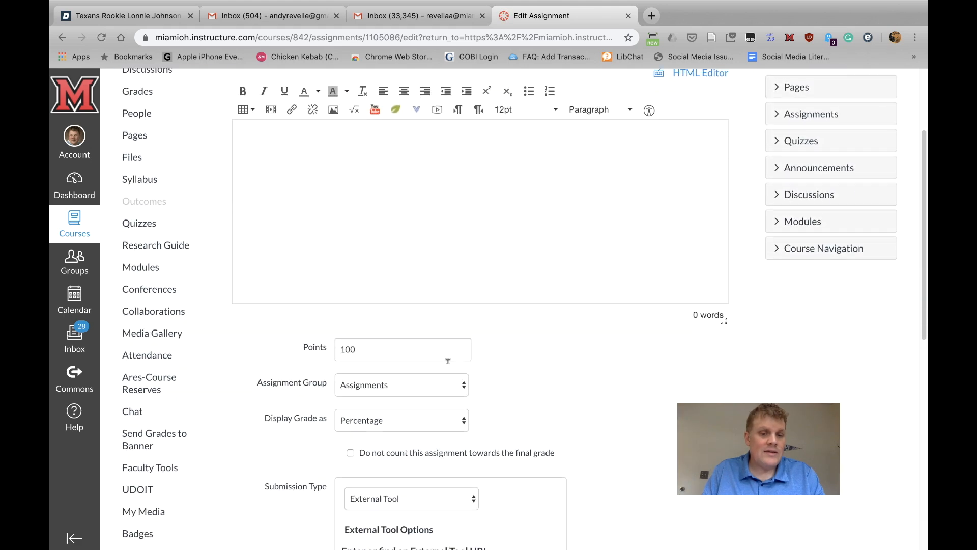
{"action": "scroll", "scroll_direction": "down", "scroll_amount": 3}
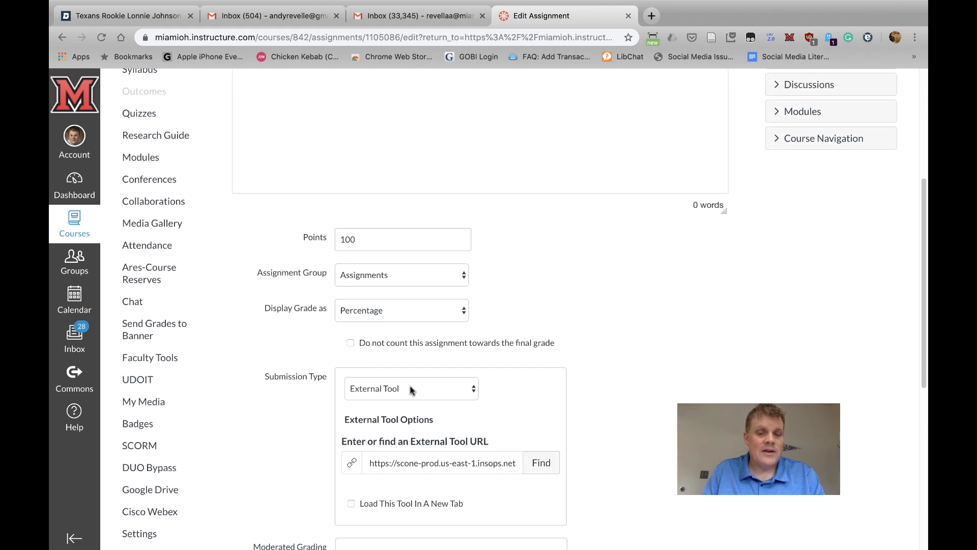
{"action": "scroll", "scroll_direction": "down", "scroll_amount": 3}
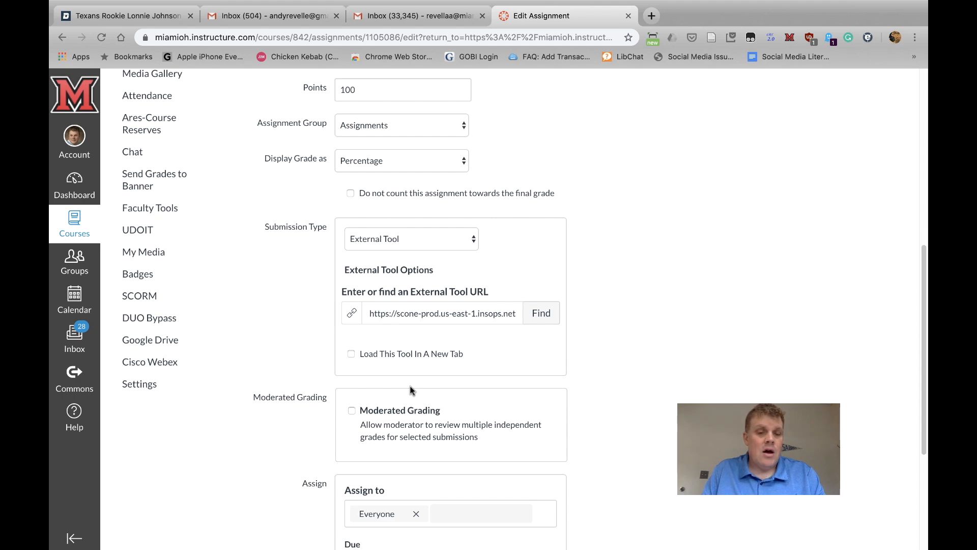